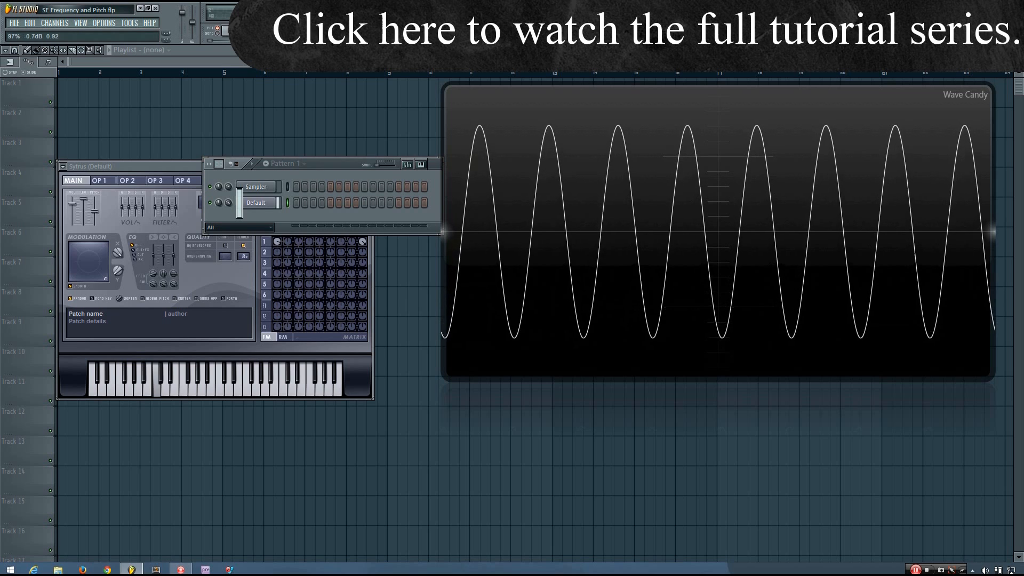
Bring the Sytrus window forward and release the held C4 so the scope goes flat.
left_click(257, 203)
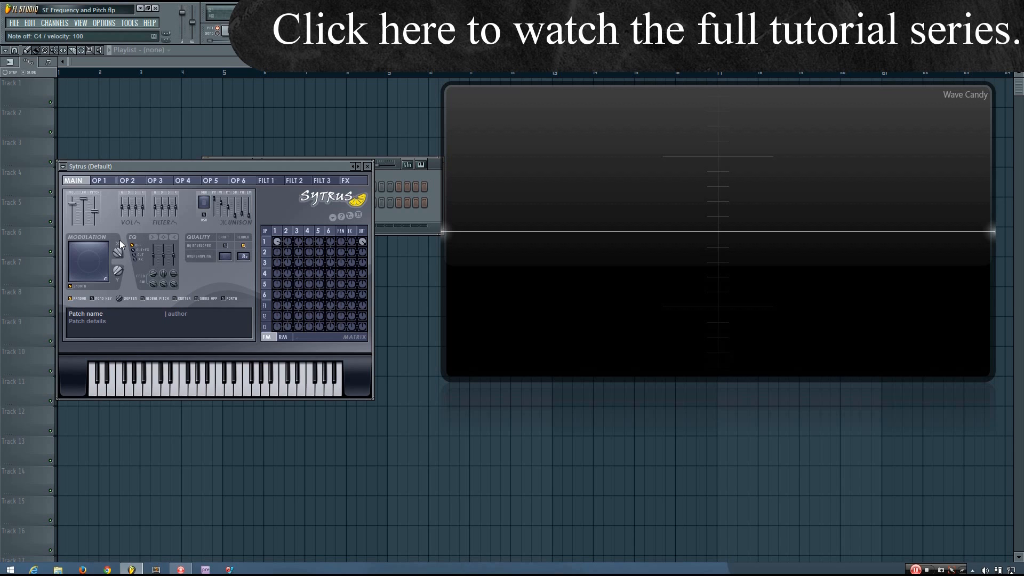
mouse_move(120, 255)
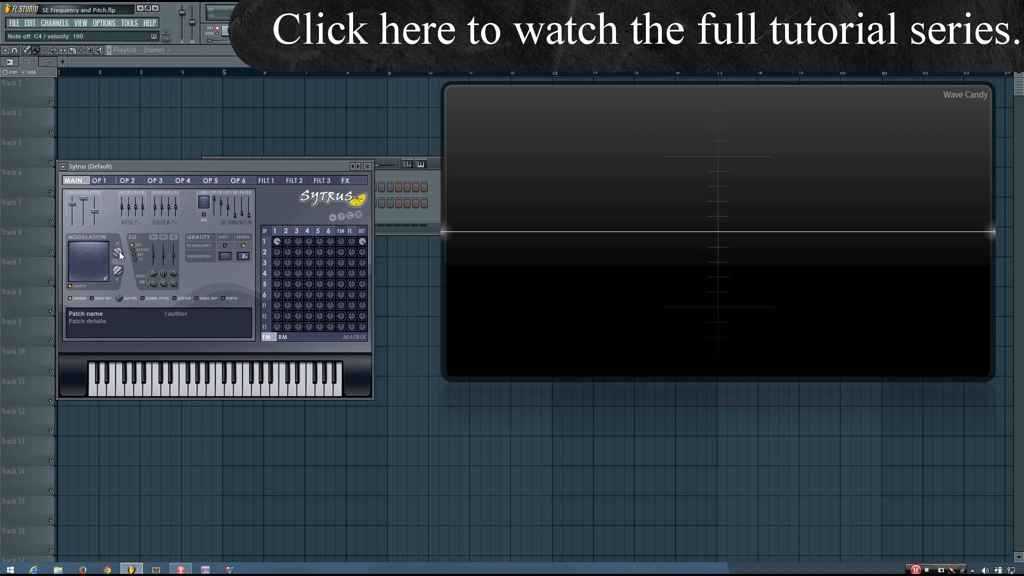
Lower the Sytrus main volume and replay C4 for a lower-amplitude sine wave.
left_click(154, 377)
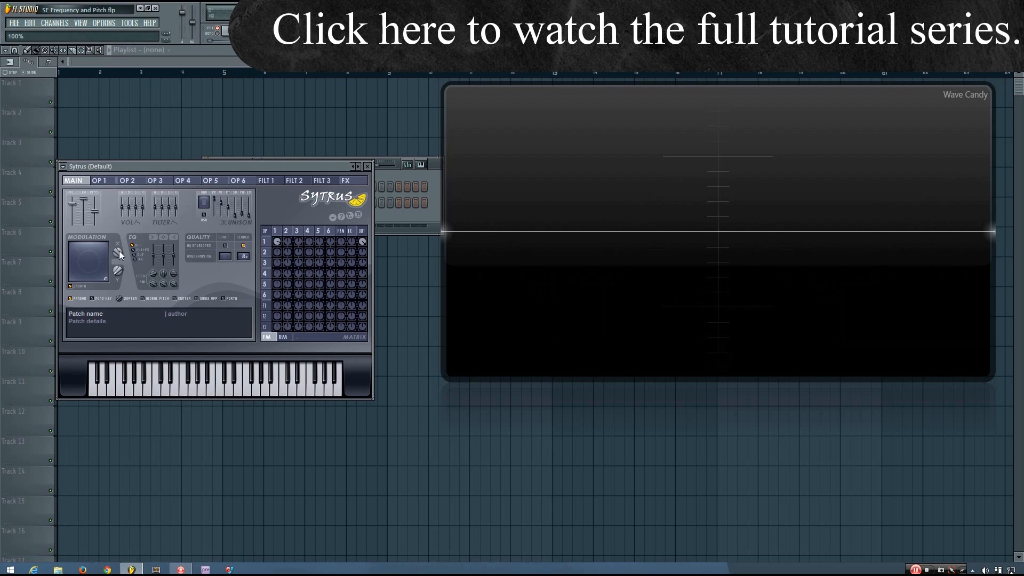
left_click(154, 382)
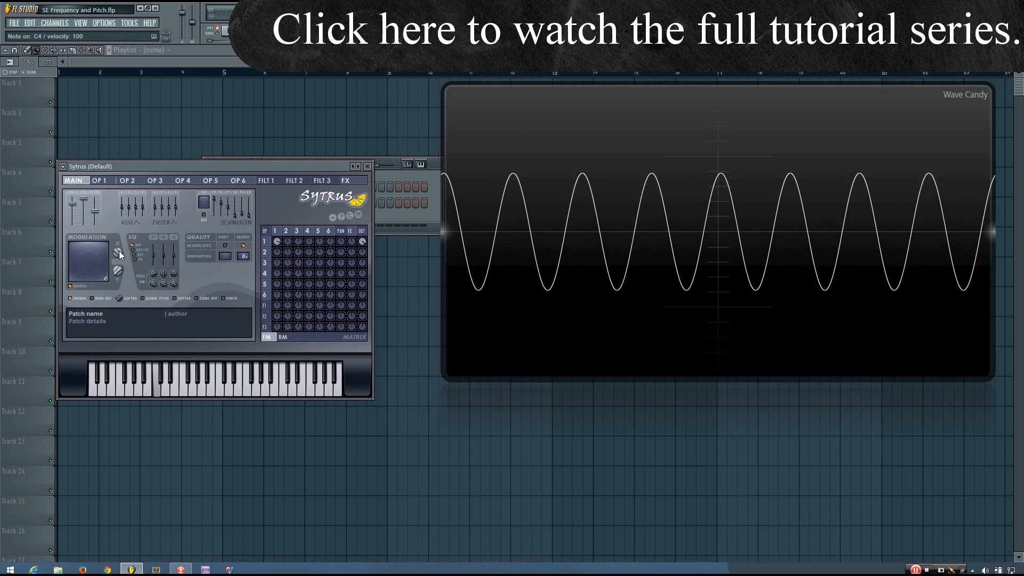